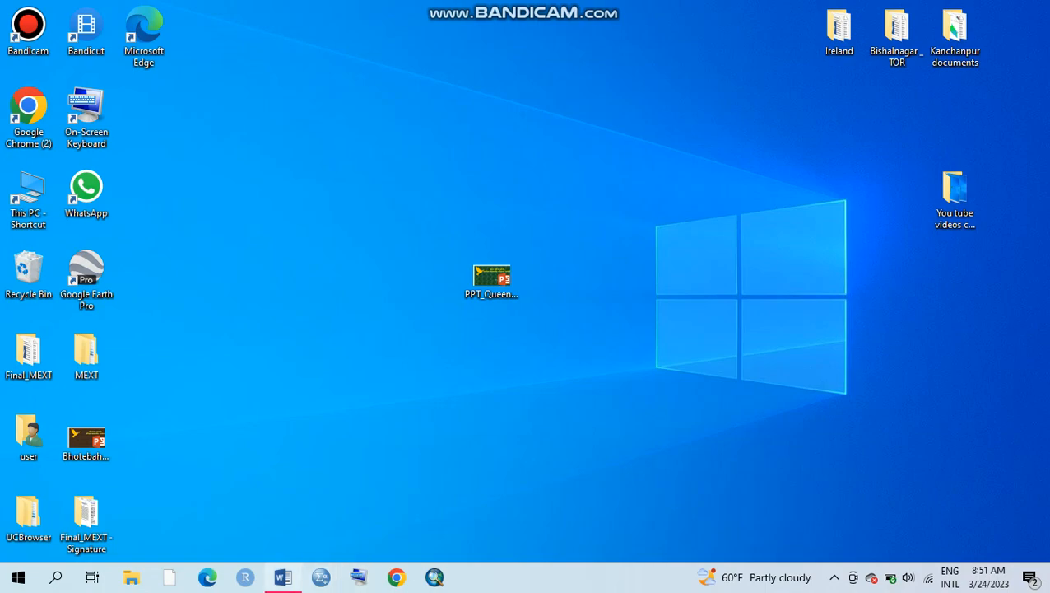
Launch Word 2013 to a blank document with the recovered file 'pound to gram' offered
left_click(283, 576)
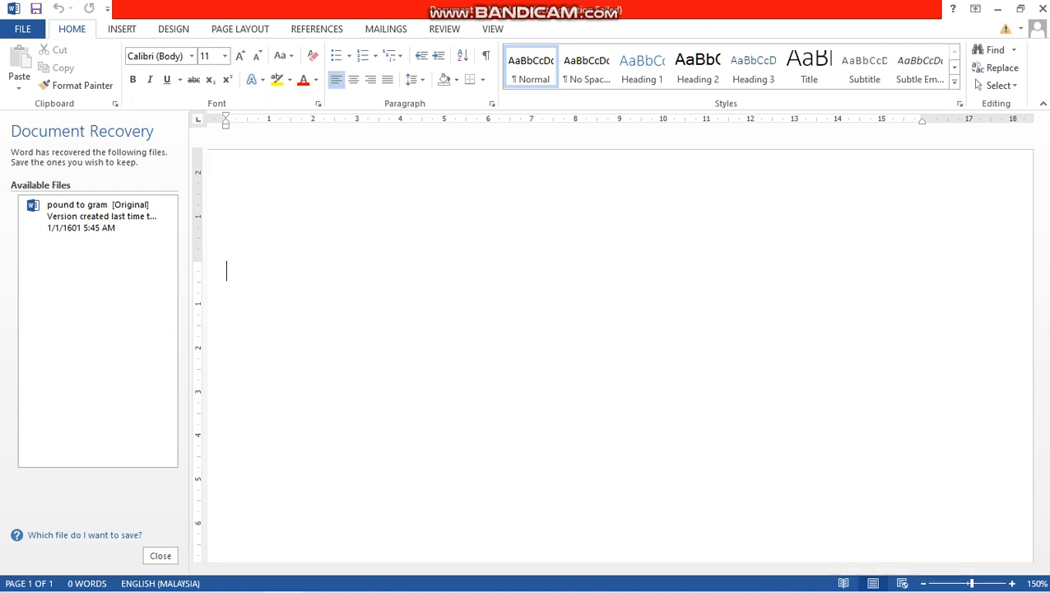
left_click(99, 215)
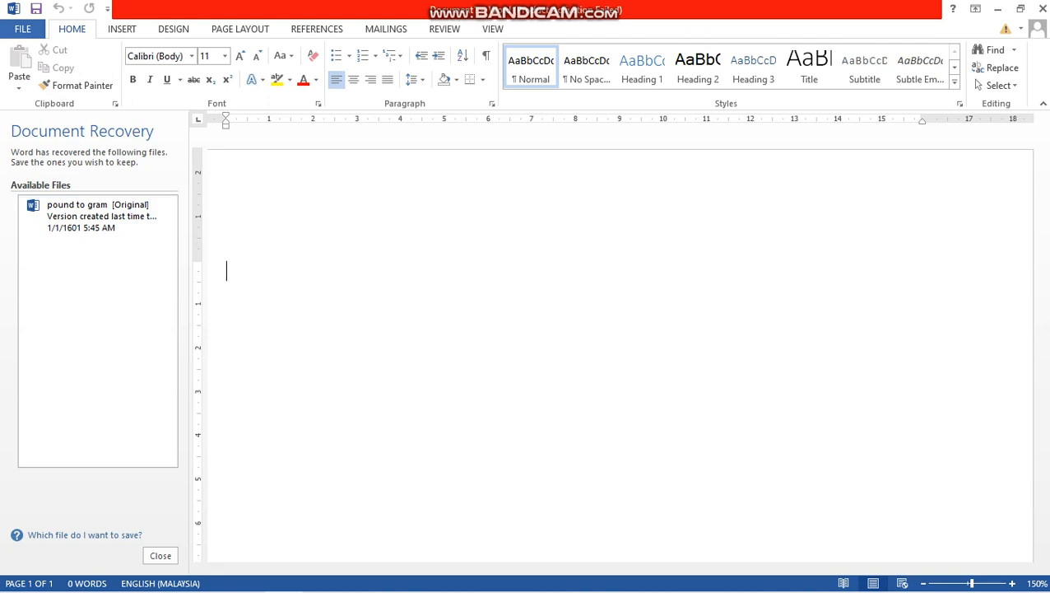
Reach the Word Options window on its General page via the File backstage
left_click(25, 26)
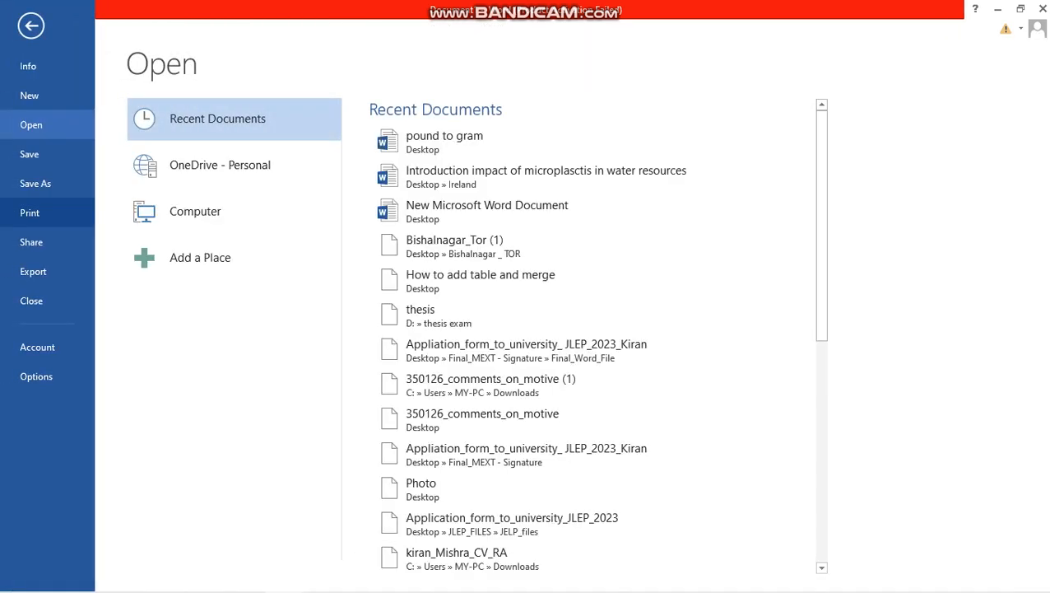
left_click(37, 375)
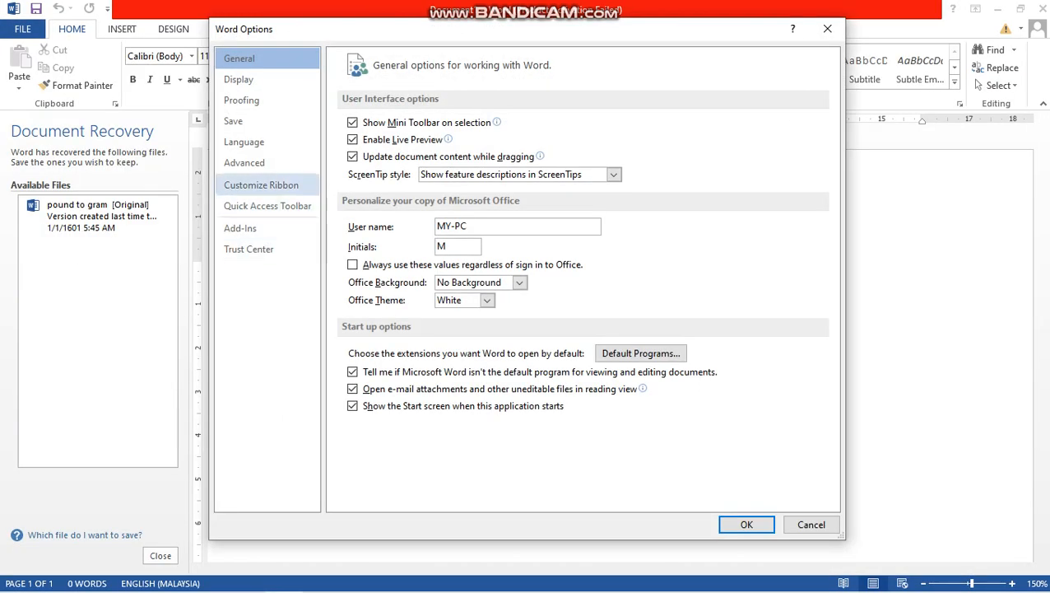
On the Advanced page's Display section, tick 'Disable hardware graphics acceleration'
left_click(244, 163)
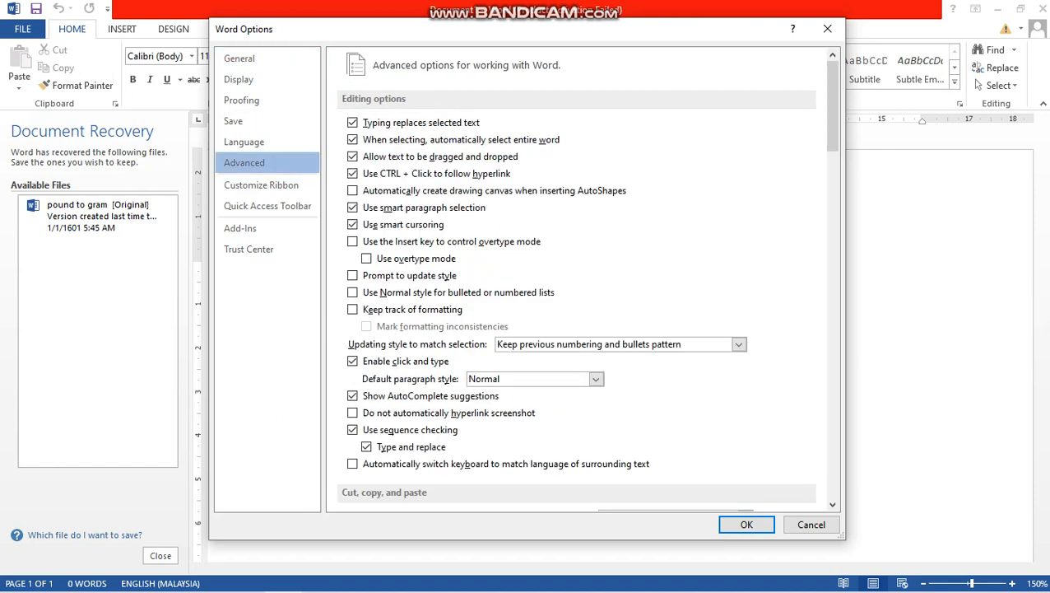
scroll("down", 3)
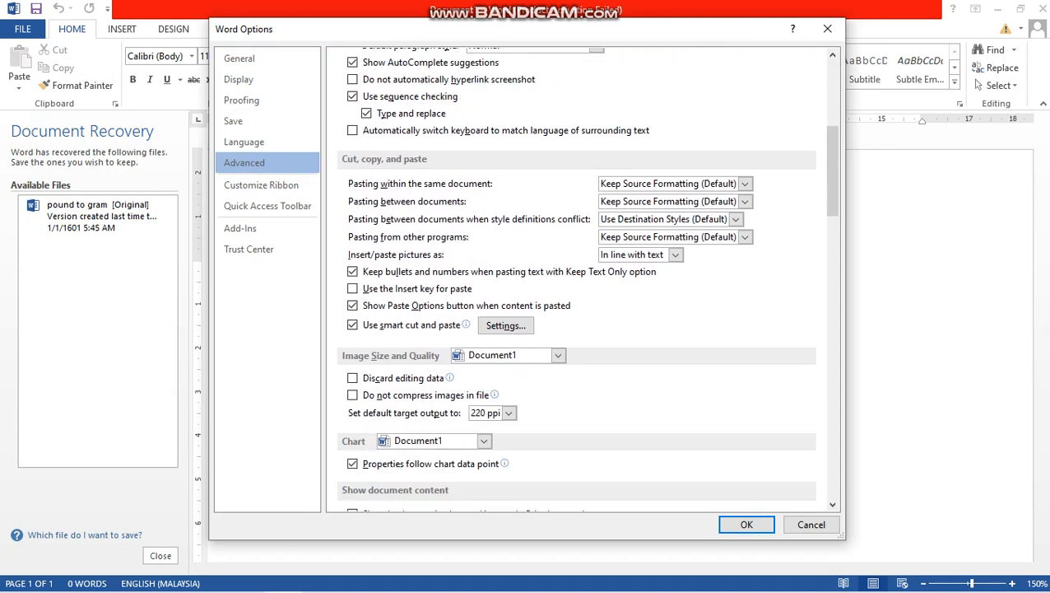
scroll("down", 3)
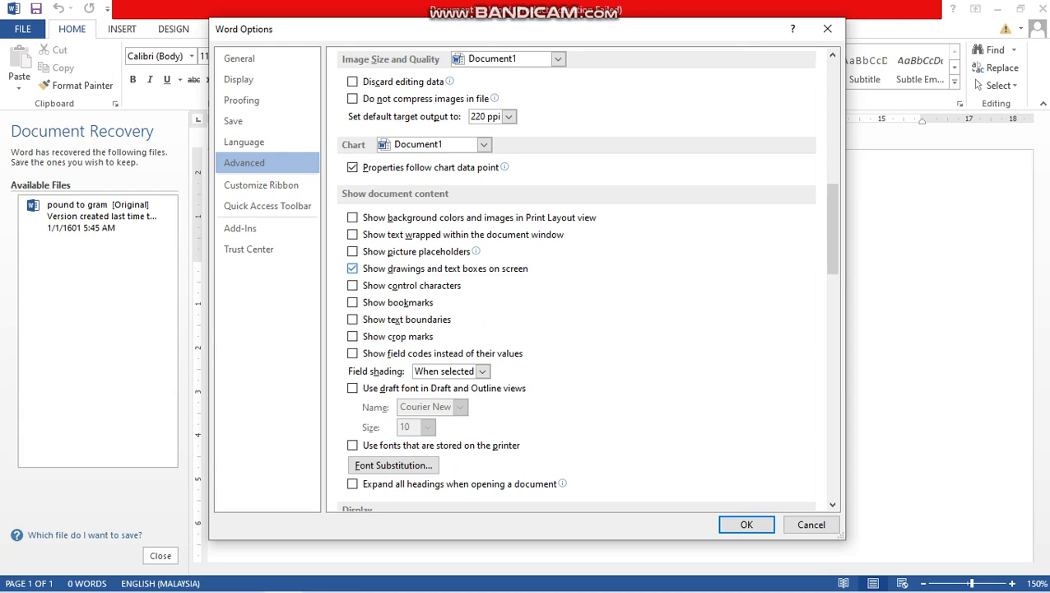
scroll("down", 3)
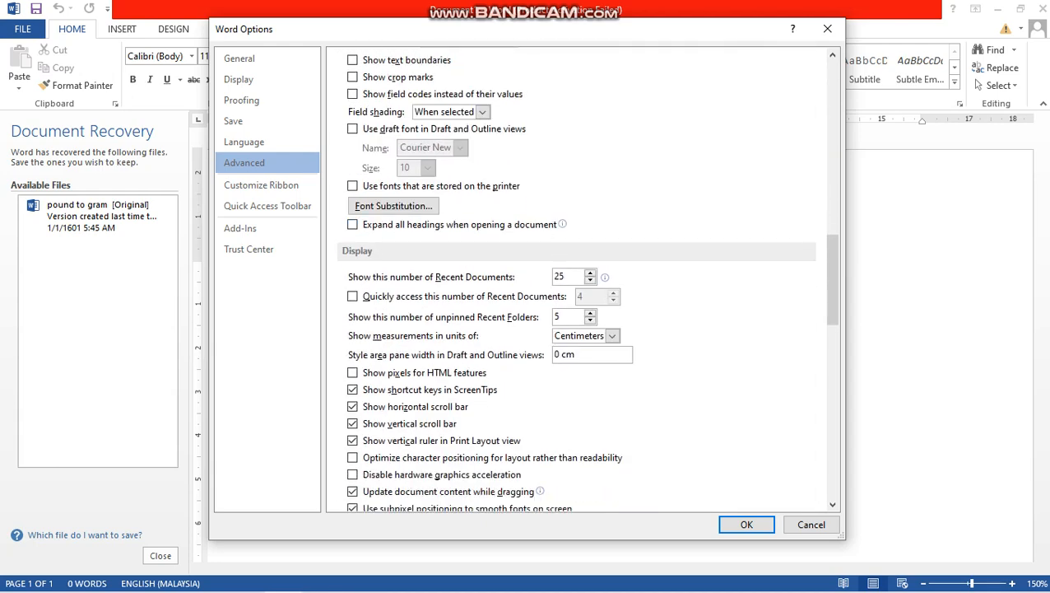
scroll("down", 3)
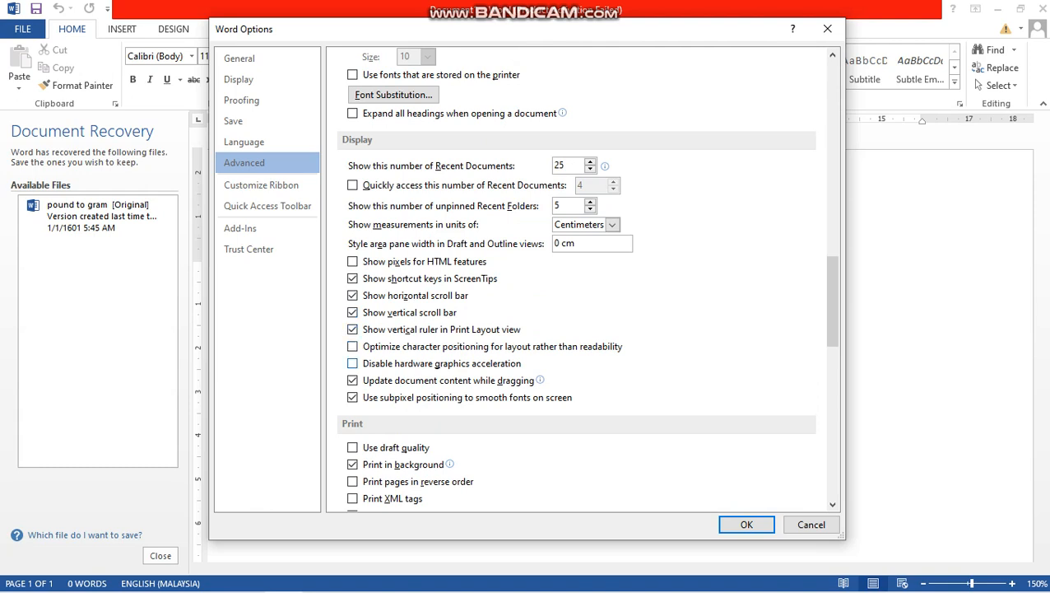
left_click(352, 363)
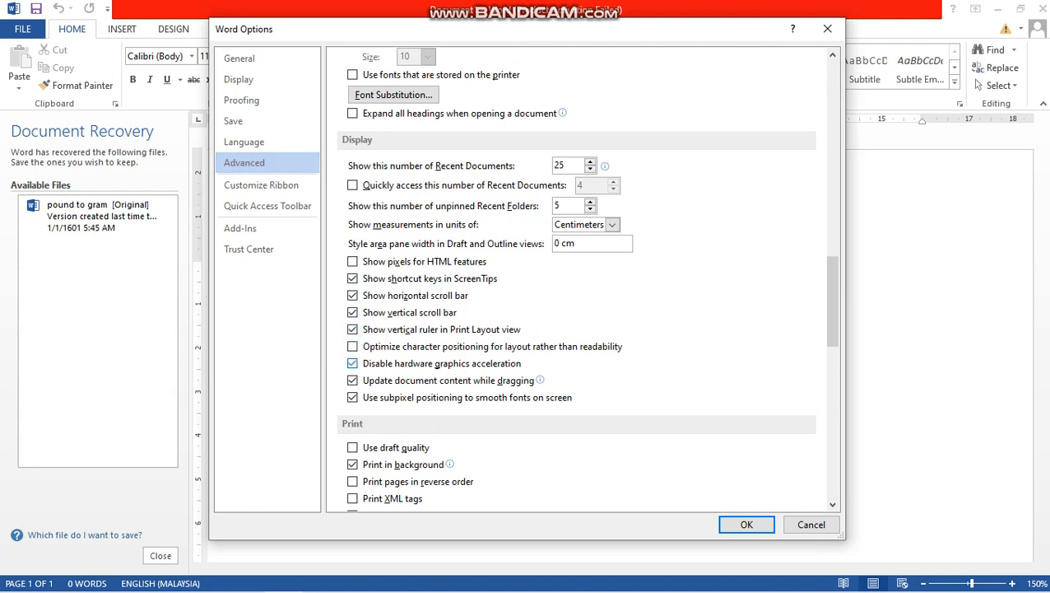
left_click(352, 363)
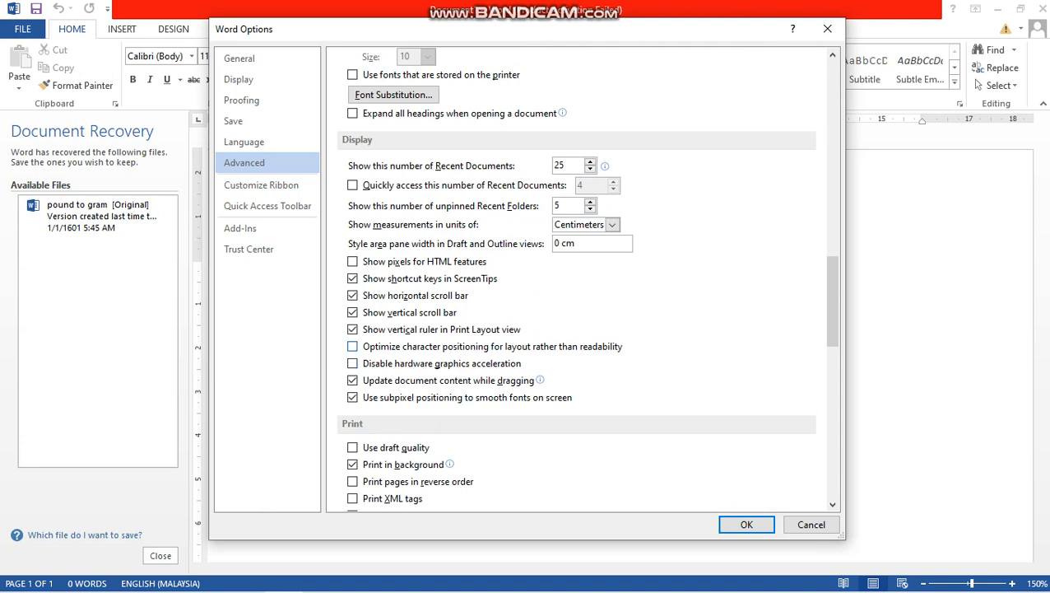
scroll("down", 3)
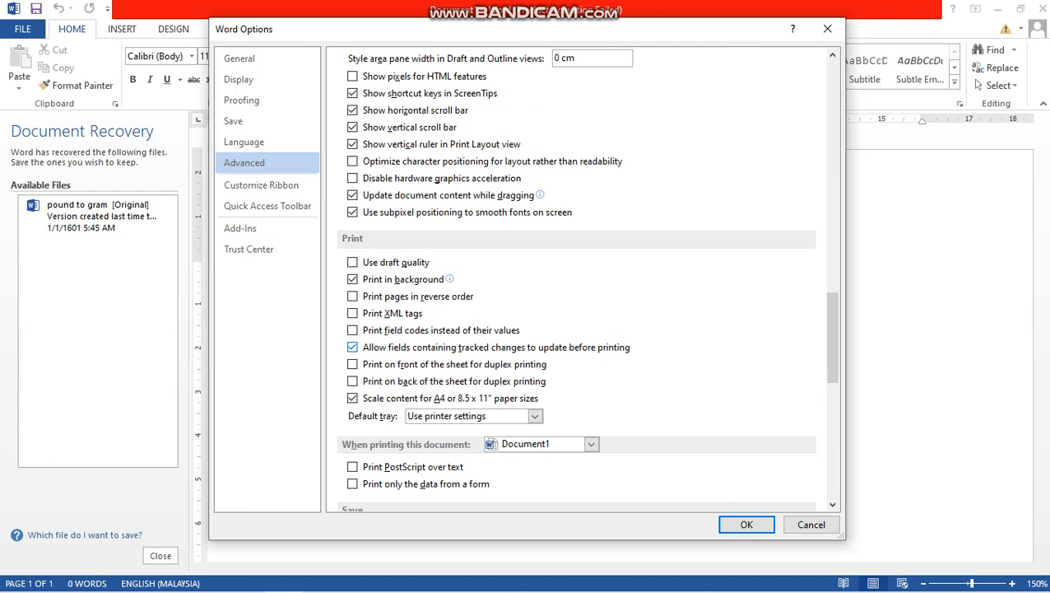
scroll("down", 3)
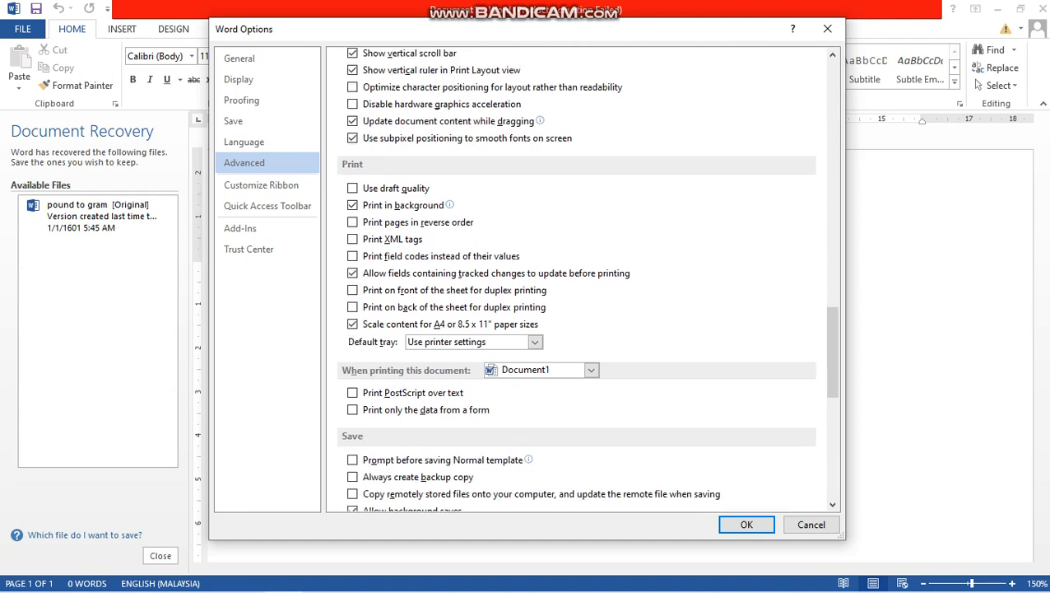
scroll("down", 3)
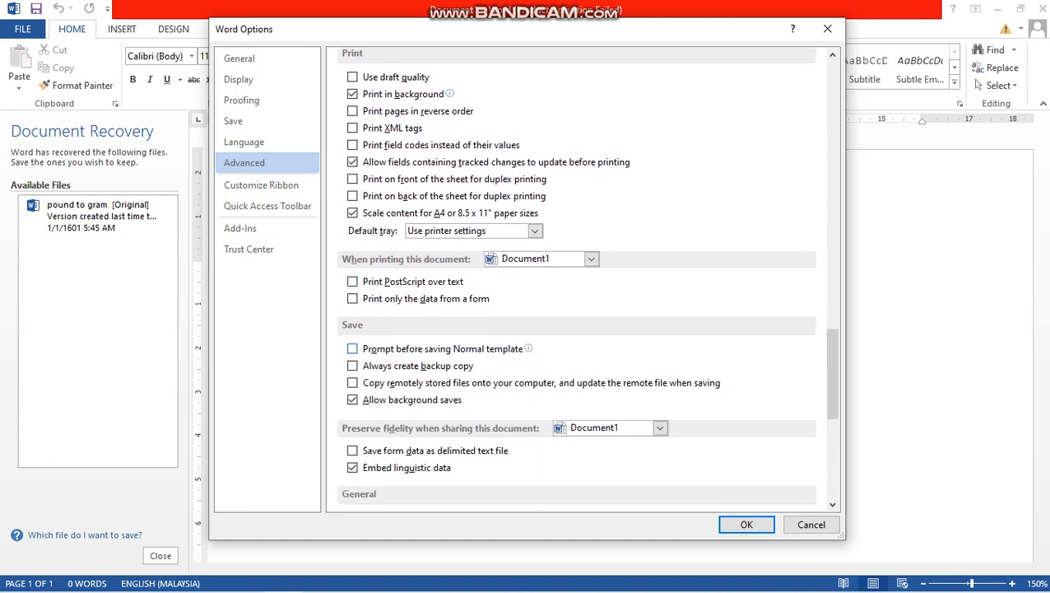
scroll("down", 3)
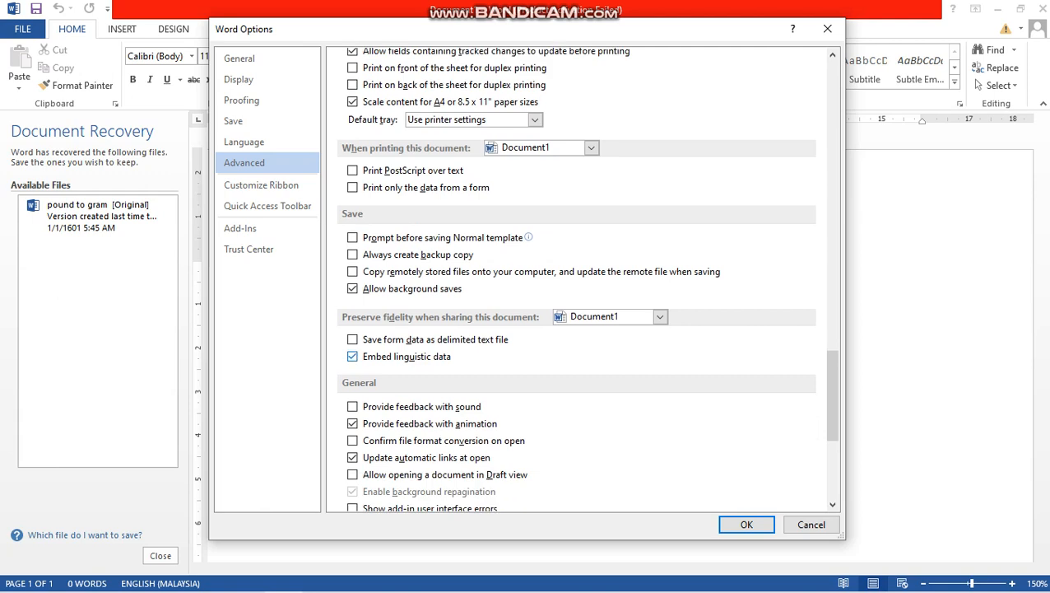
scroll("down", 3)
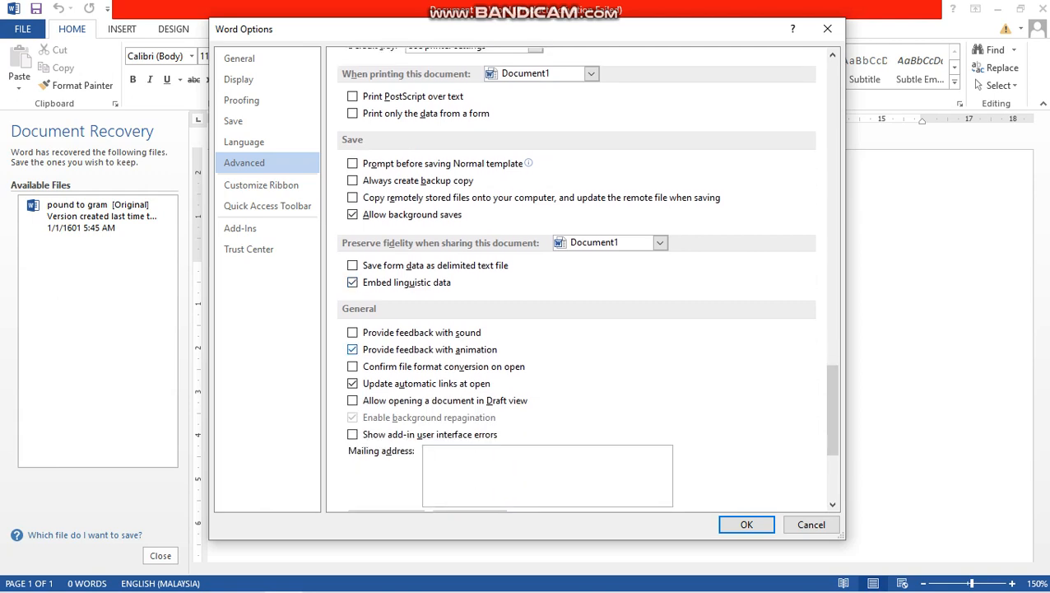
scroll("down", 3)
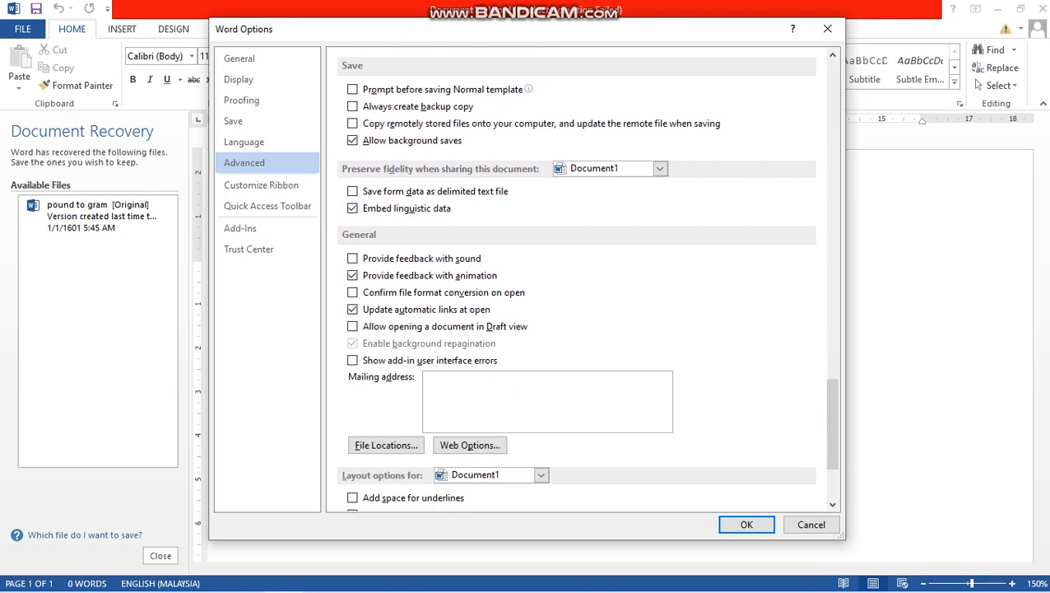
scroll("down", 3)
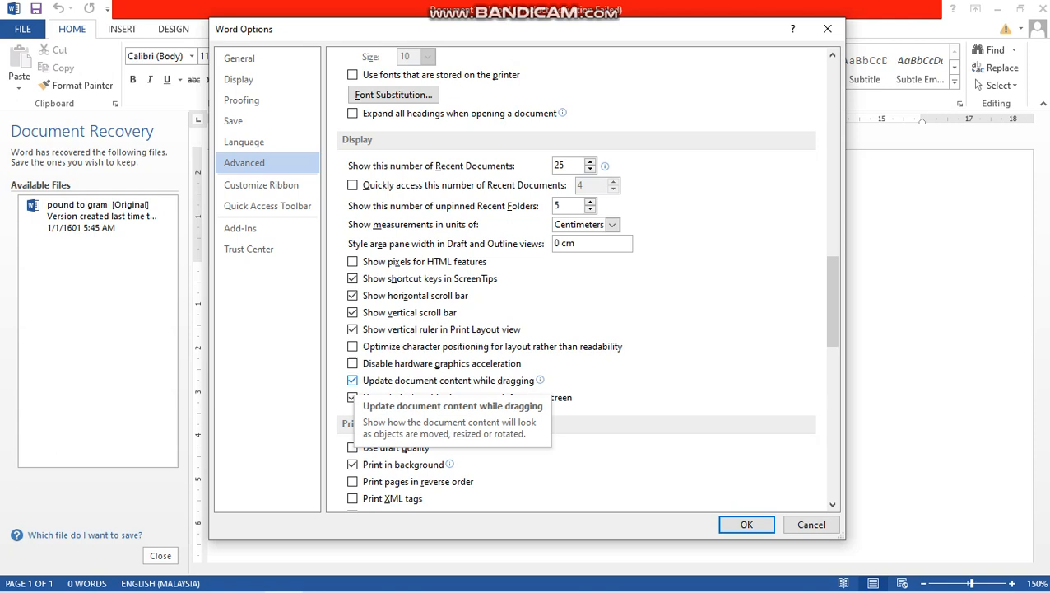
Uncheck 'Update document content while dragging', keep hardware acceleration disabled, and confirm with OK
left_click(352, 380)
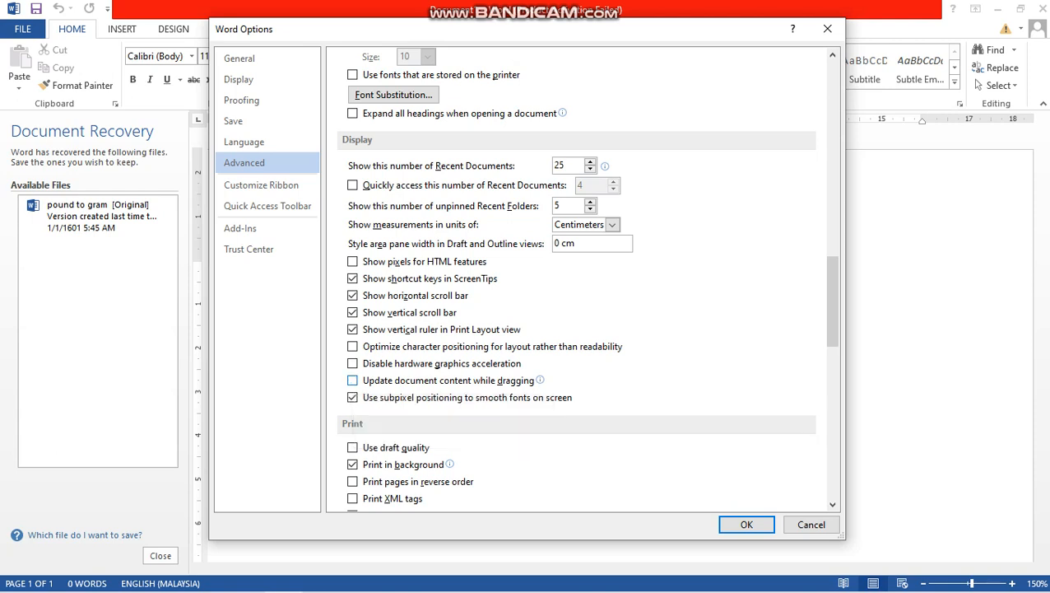
left_click(352, 380)
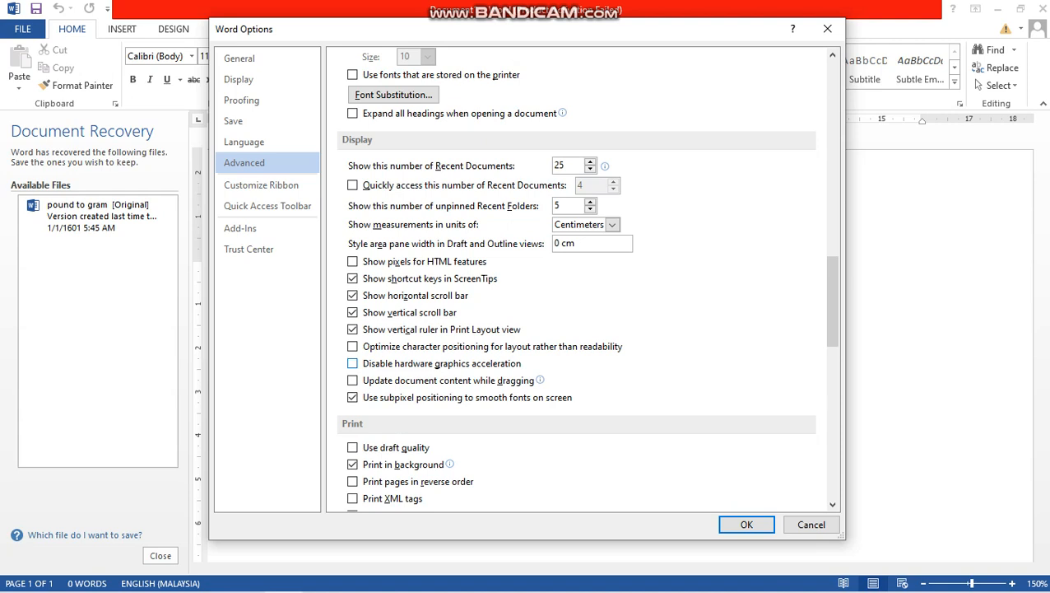
scroll("down", 3)
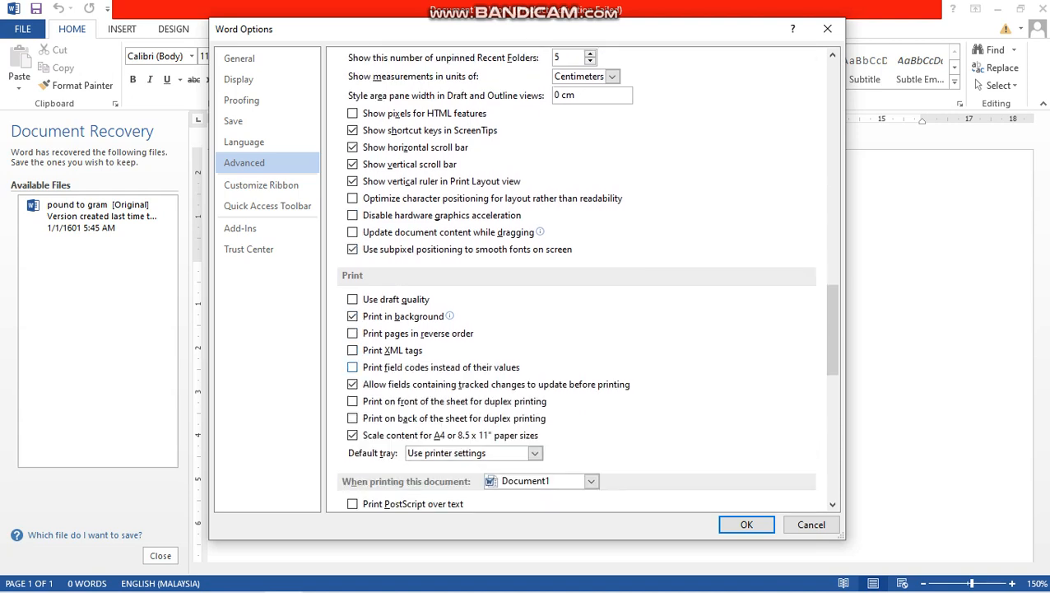
scroll("down", 3)
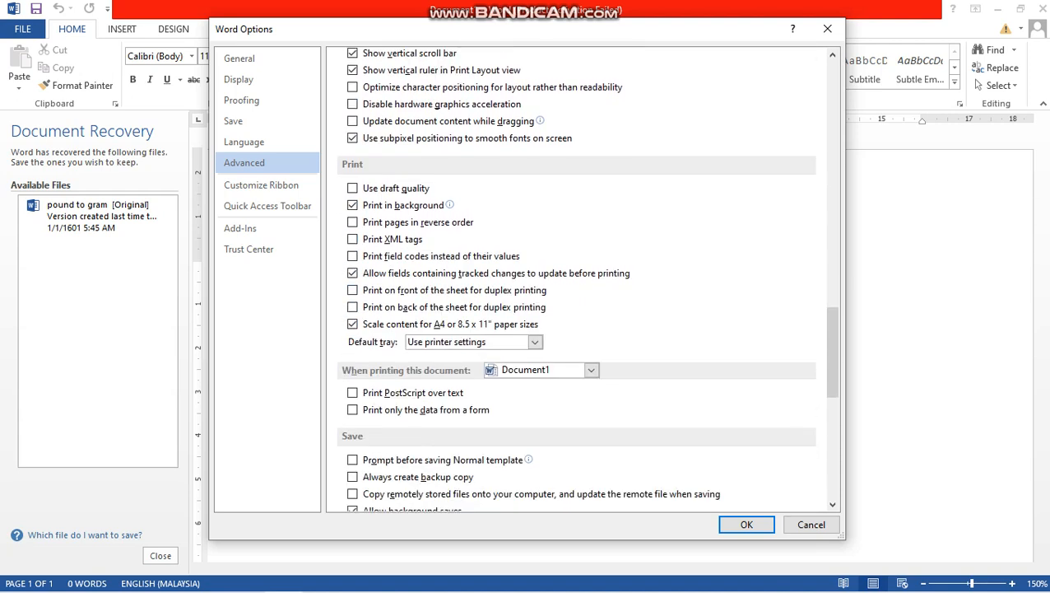
scroll("down", 3)
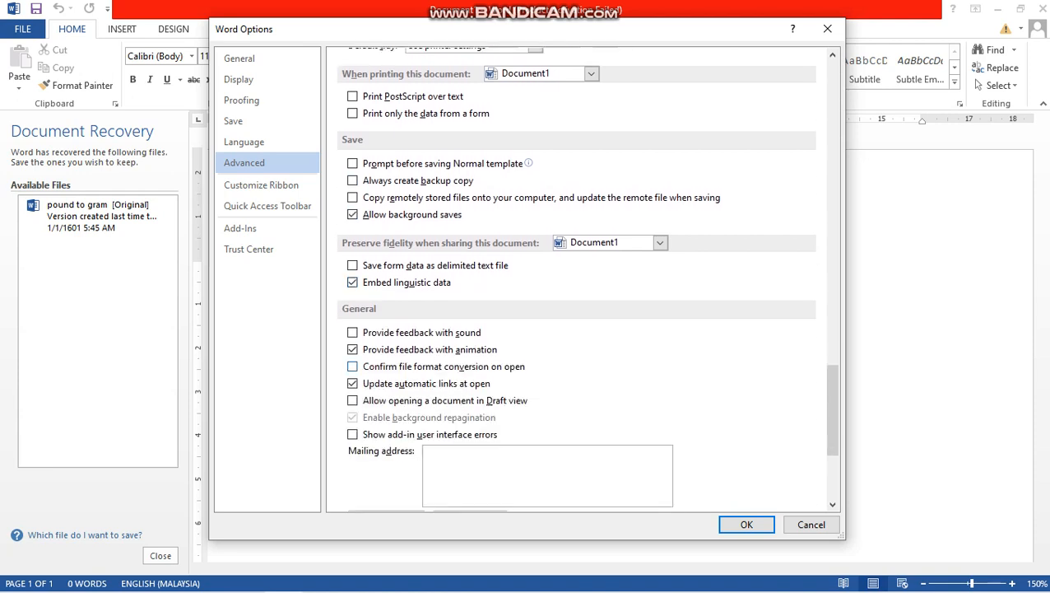
scroll("down", 3)
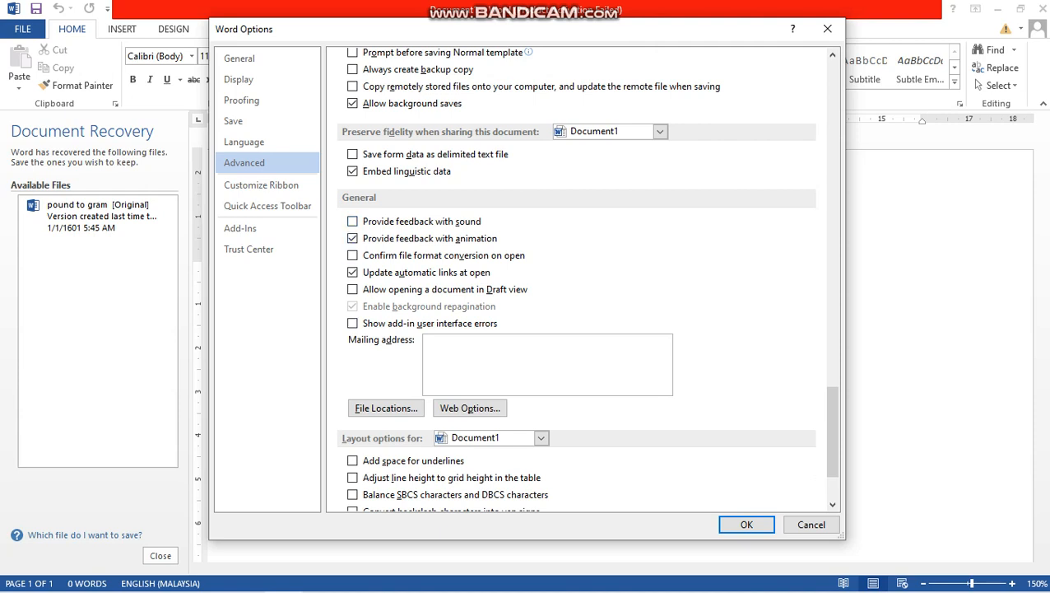
scroll("down", 3)
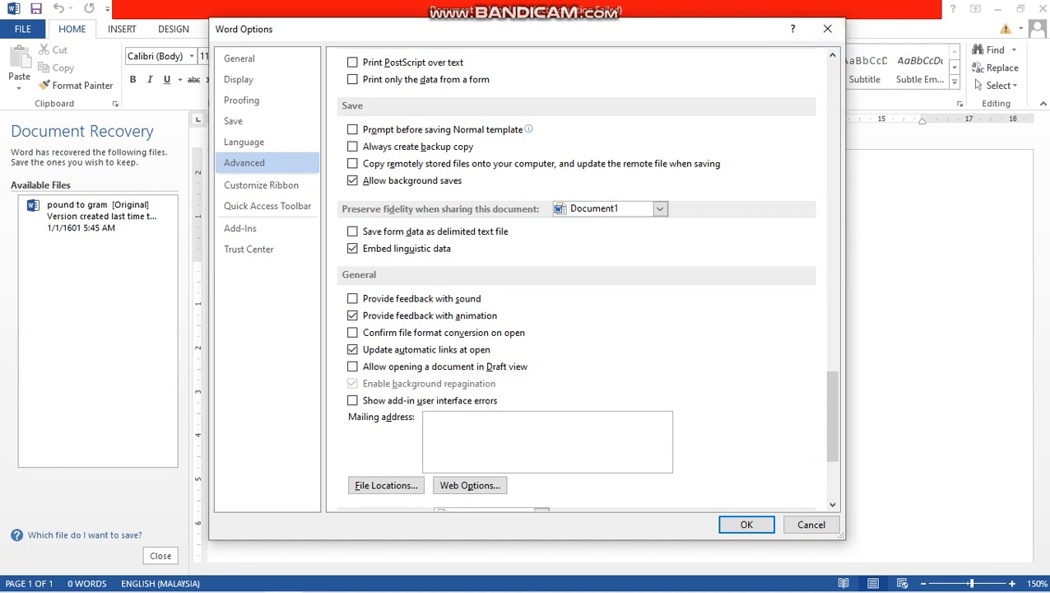
left_click(747, 524)
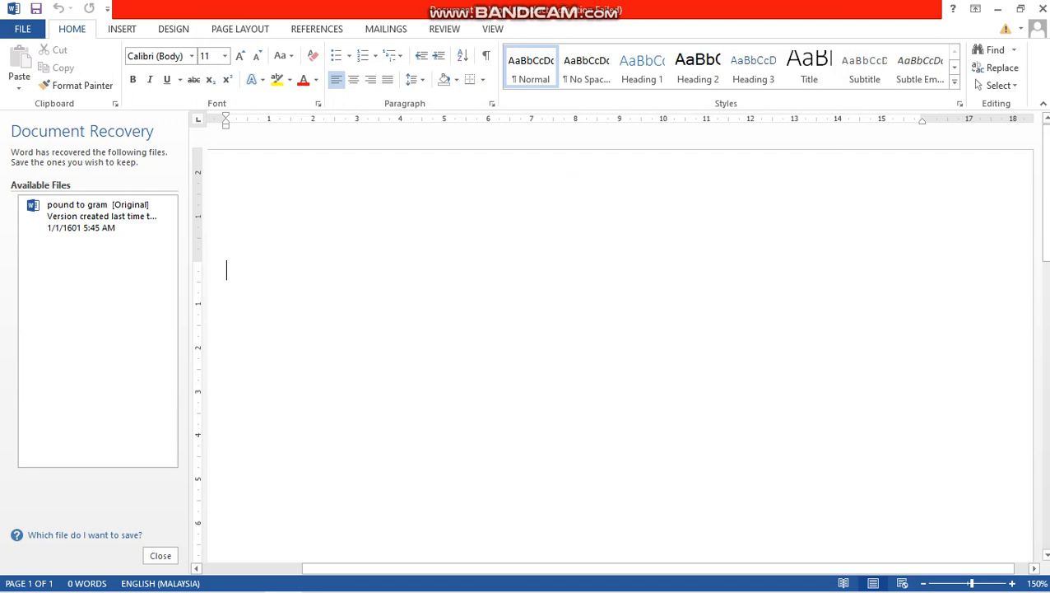
Reopen Word Options and show the Add-Ins page listing active and inactive add-ins
left_click(37, 30)
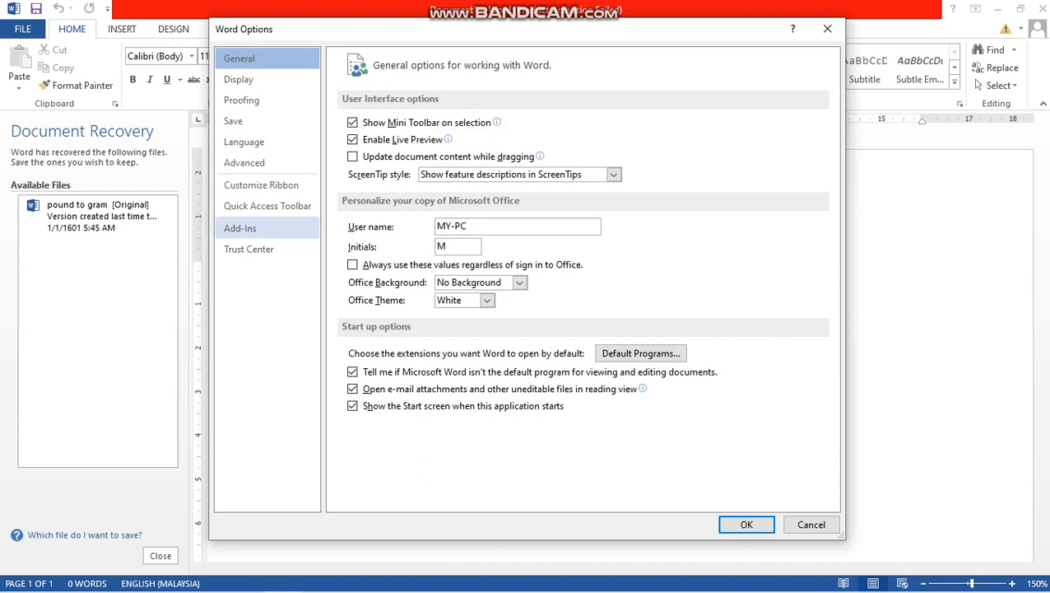
left_click(240, 227)
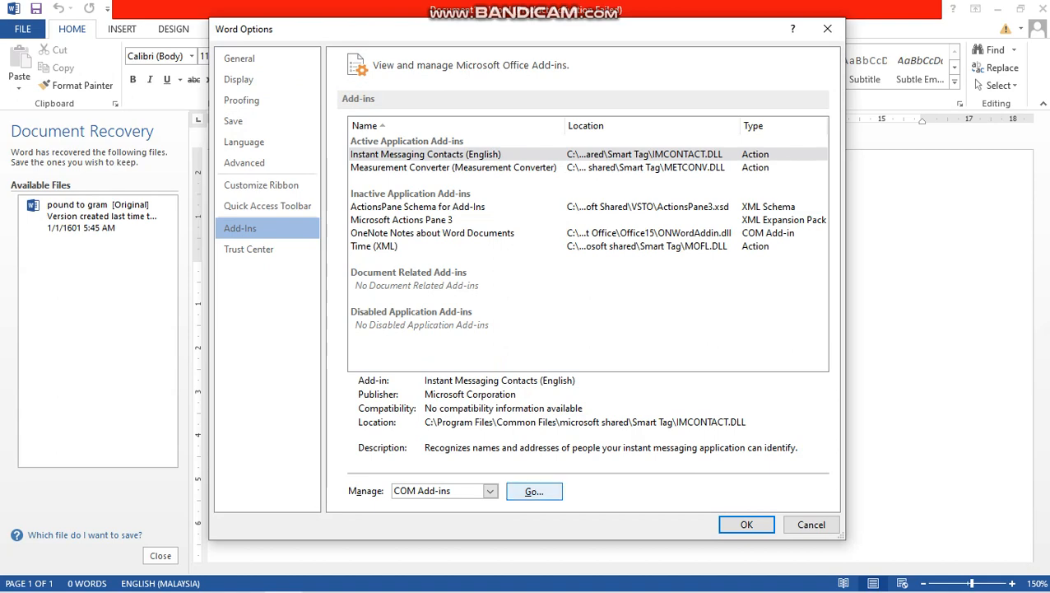
Bring up the COM Add-Ins dialog listing OneNote Notes about Word Documents
left_click(535, 491)
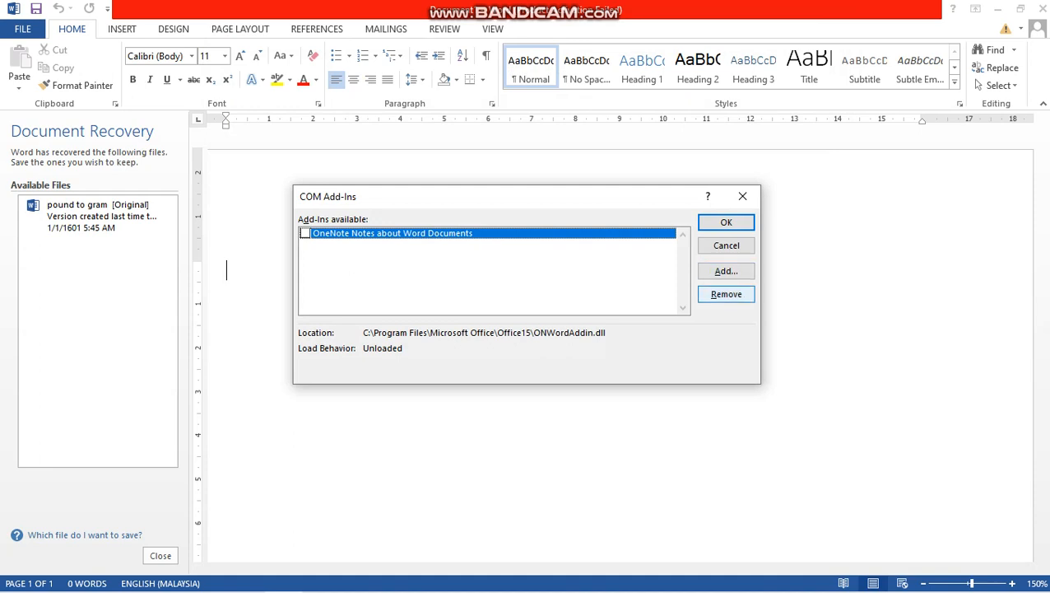
Remove the OneNote Notes about Word Documents add-in, confirm, and return to the blank document
left_click(724, 293)
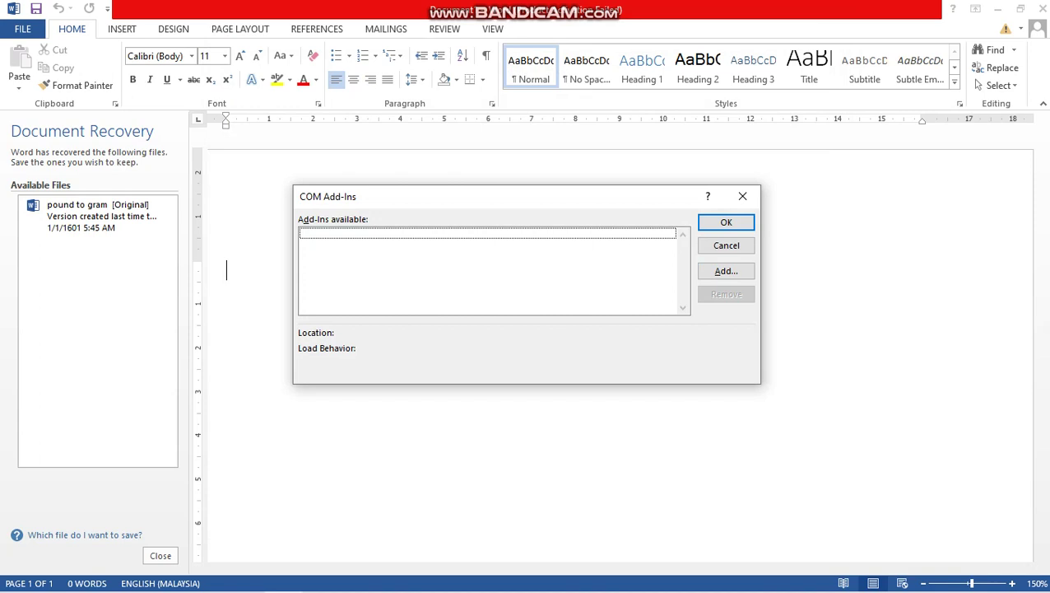
left_click(726, 221)
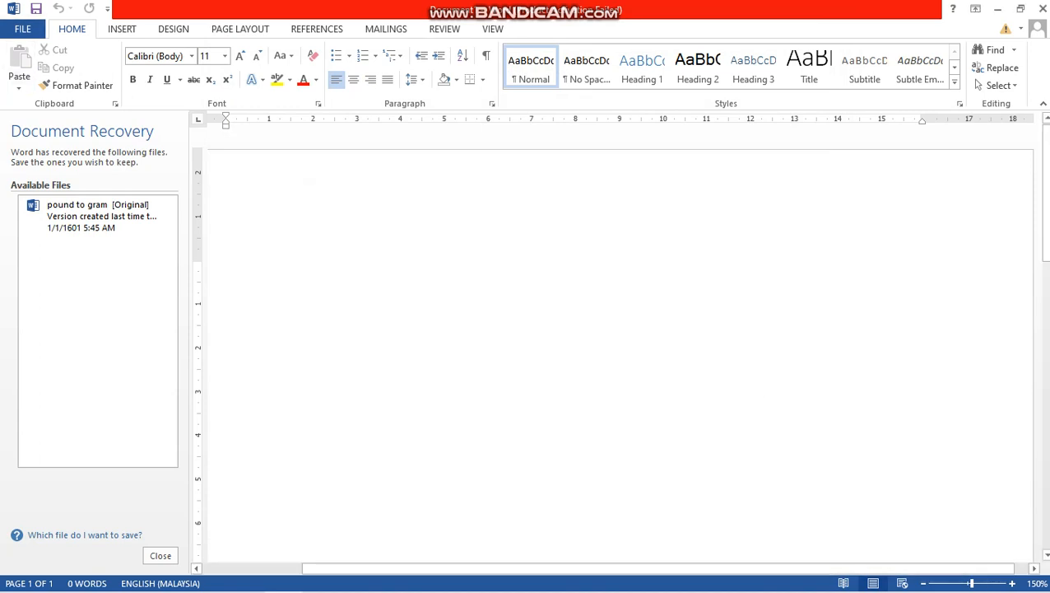
left_click(227, 255)
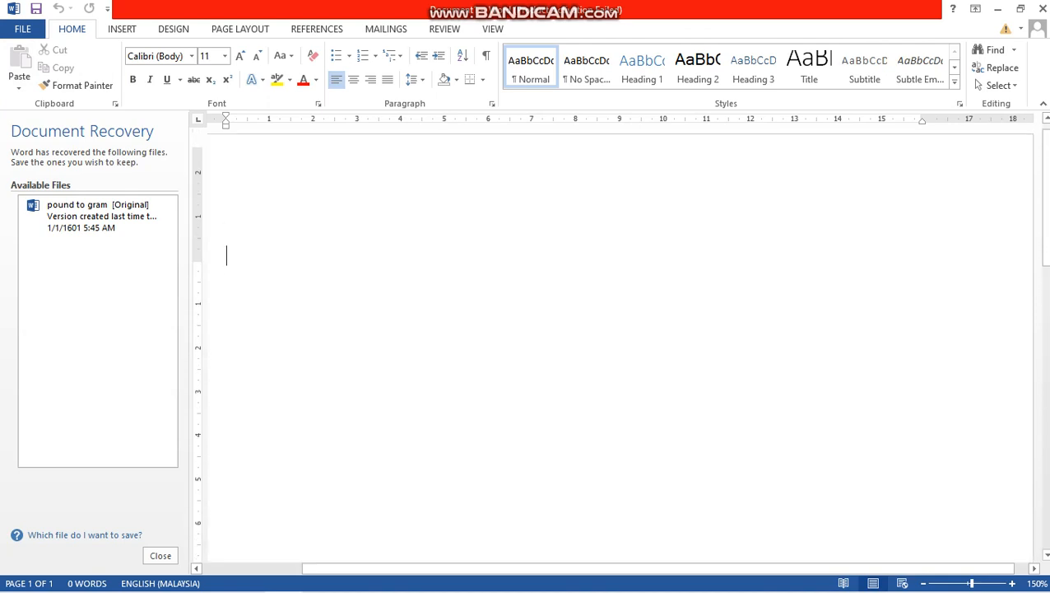